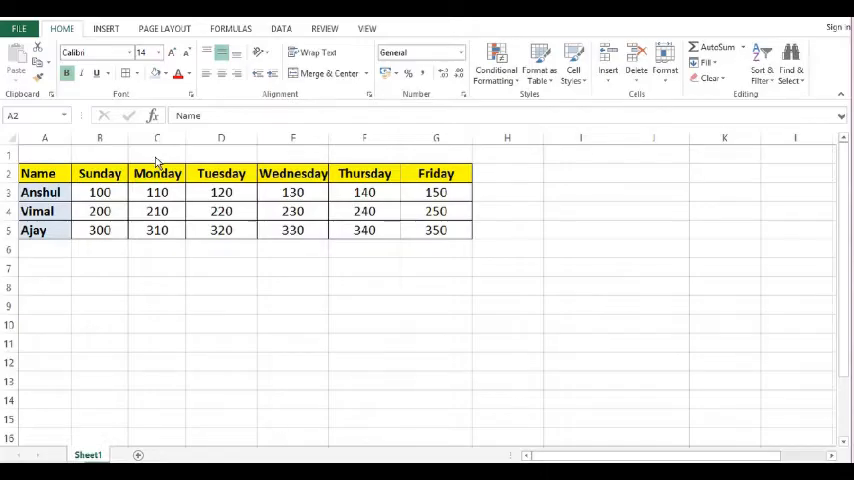
{"action": "mouse_move", "coordinate": [70, 210]}
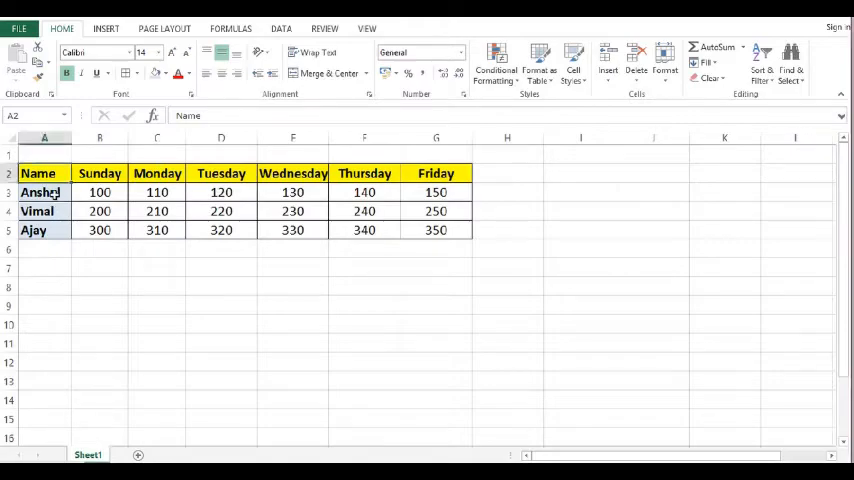
Select the entire Name and day table A2:G5 after partial tries on headings and values
{"action": "left_click_drag", "start_coordinate": [40, 172], "coordinate": [40, 230]}
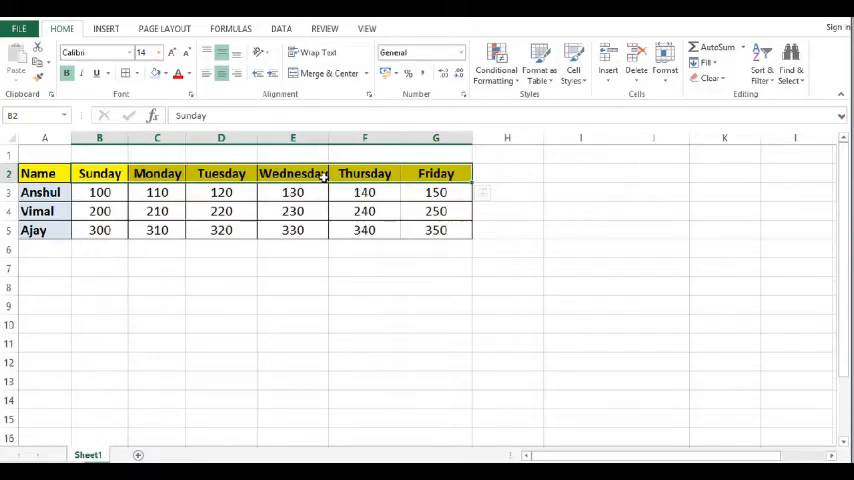
{"action": "left_click_drag", "start_coordinate": [100, 192], "coordinate": [364, 230]}
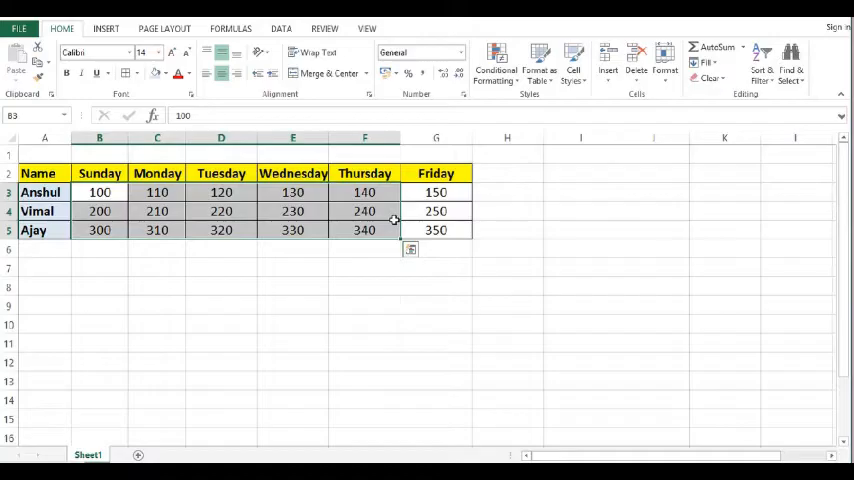
{"action": "left_click", "coordinate": [220, 268]}
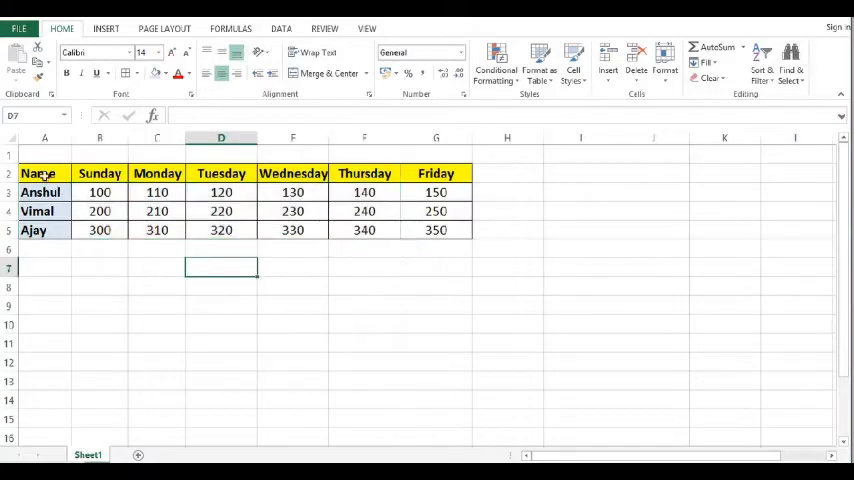
{"action": "left_click_drag", "start_coordinate": [38, 172], "coordinate": [436, 230]}
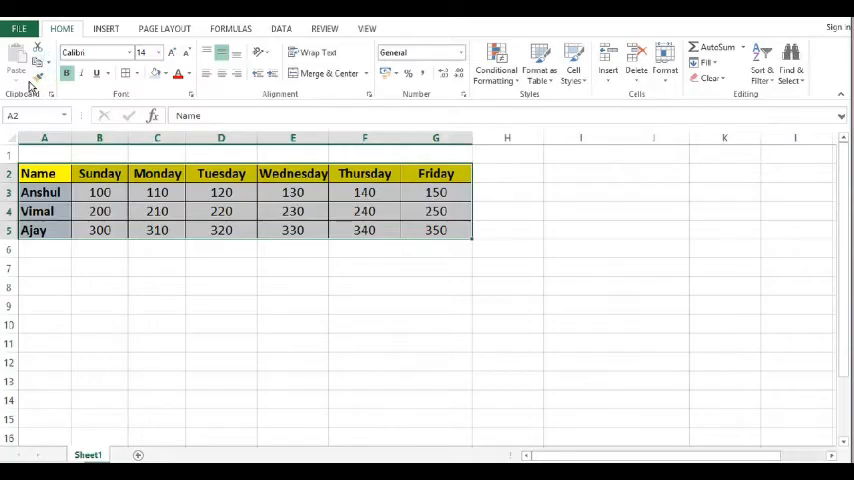
Copy the selected table and choose I2 as the paste destination
{"action": "left_click", "coordinate": [48, 62]}
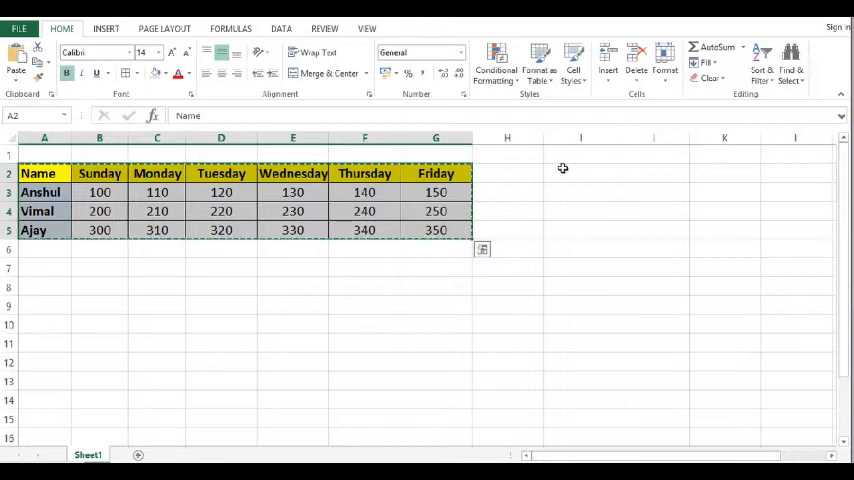
{"action": "left_click", "coordinate": [580, 172]}
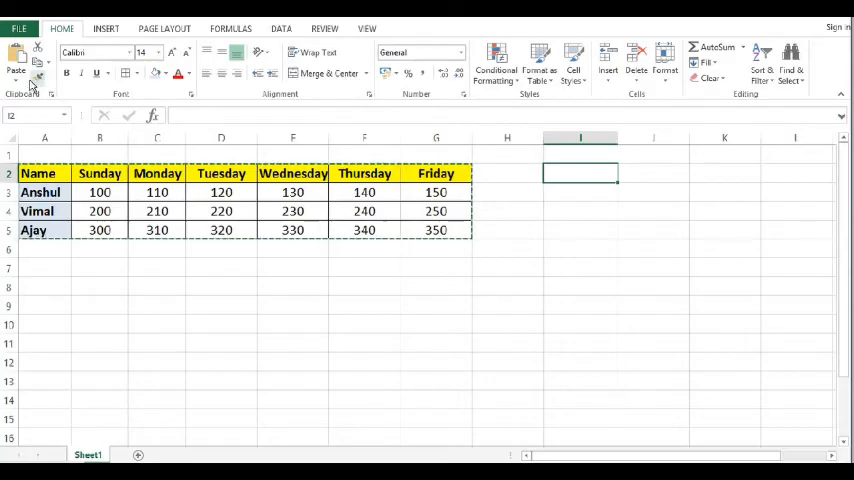
{"action": "mouse_move", "coordinate": [16, 60]}
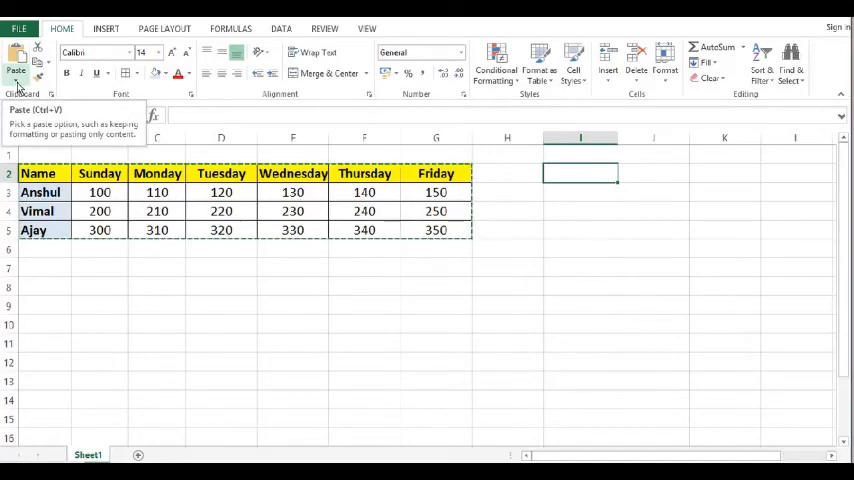
Paste Special with Transpose at I2, giving days as rows and names as columns
{"action": "left_click", "coordinate": [16, 58]}
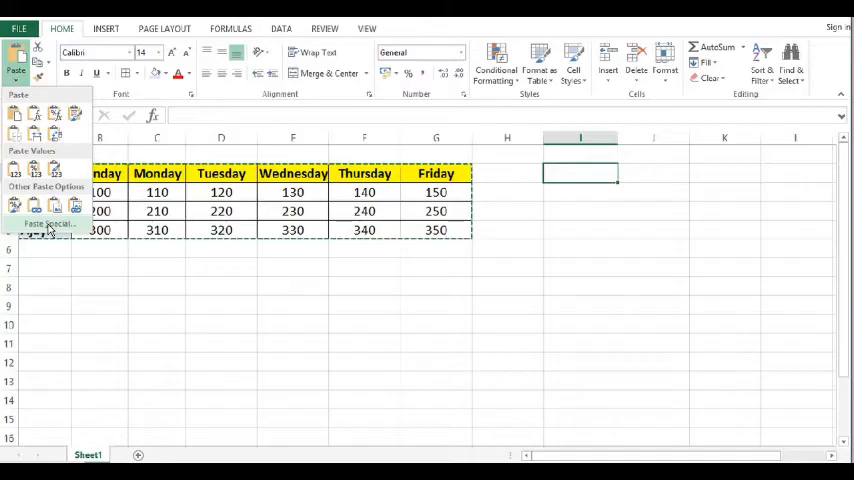
{"action": "left_click", "coordinate": [48, 224]}
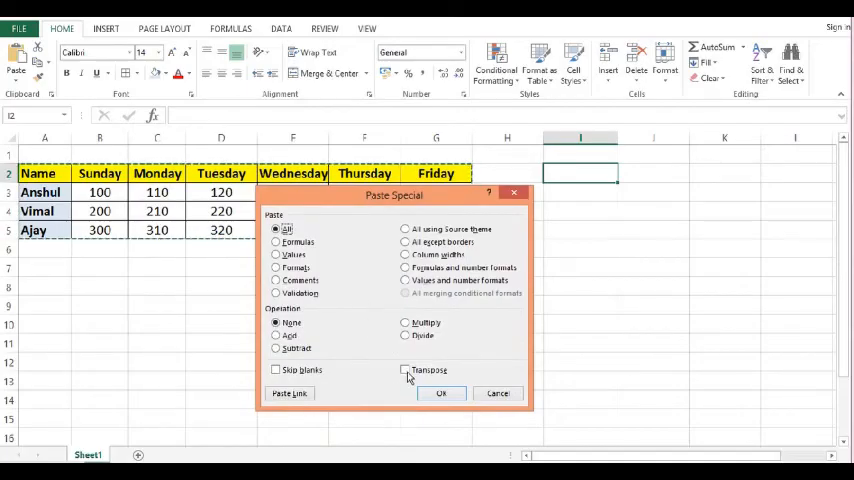
{"action": "left_click", "coordinate": [406, 370]}
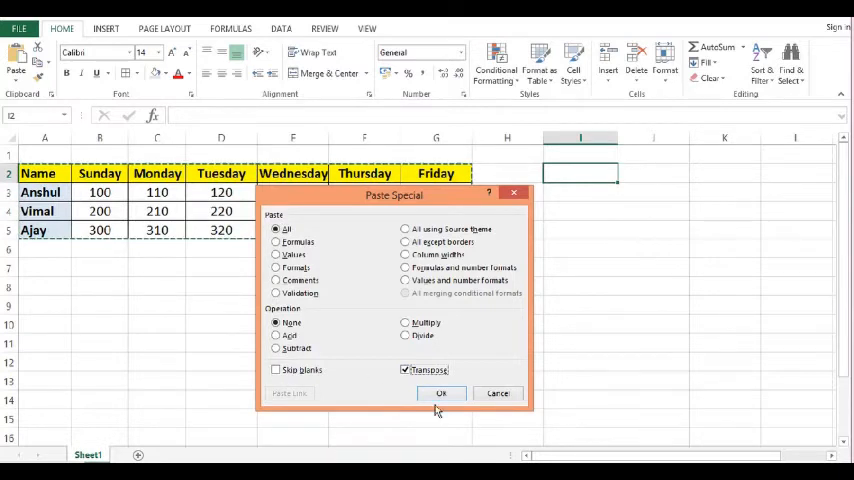
{"action": "left_click", "coordinate": [440, 392]}
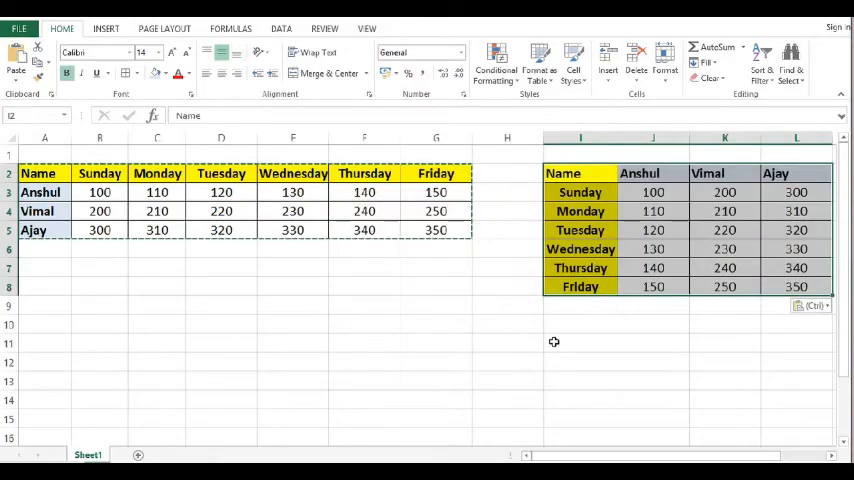
Copy the transposed table I2:L8 and choose A9 as the destination
{"action": "left_click", "coordinate": [652, 324]}
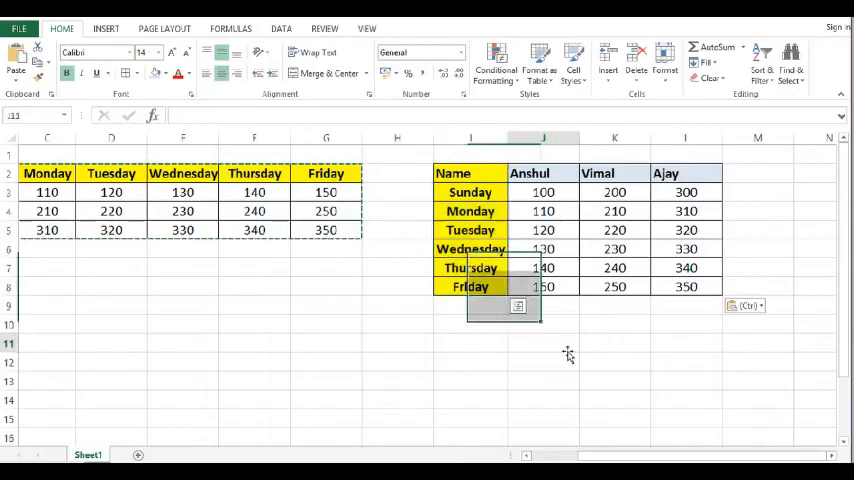
{"action": "left_click", "coordinate": [470, 172]}
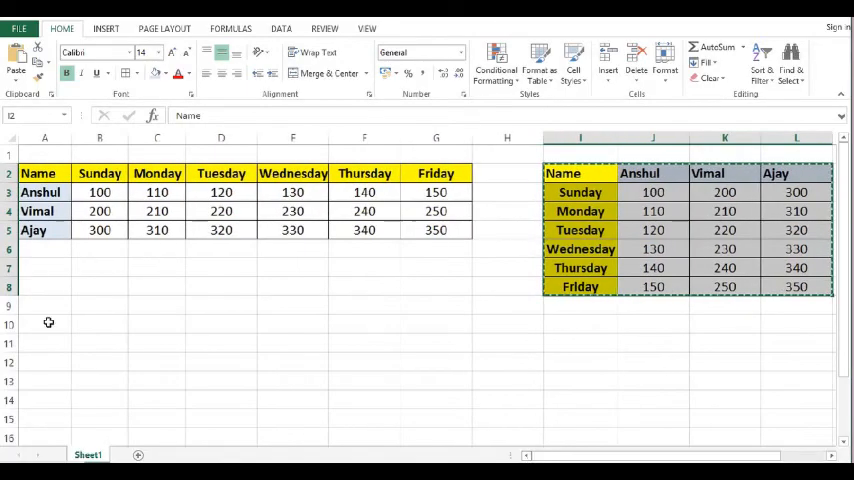
{"action": "left_click", "coordinate": [56, 304]}
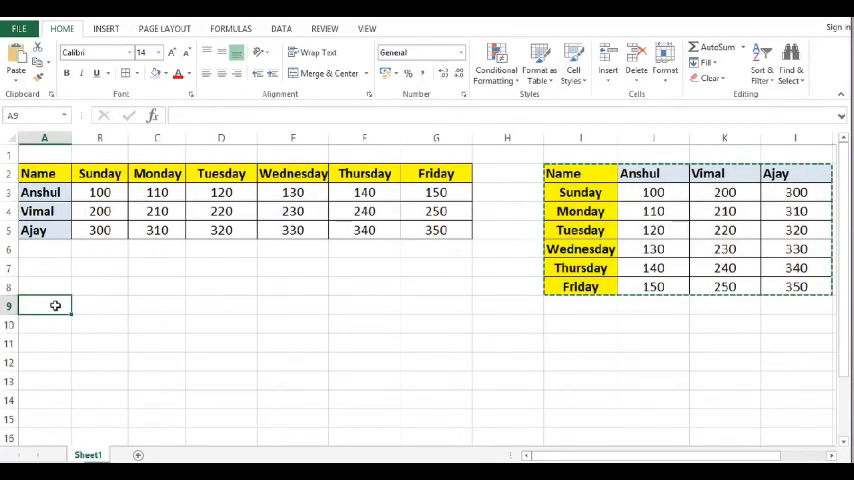
Paste Special with Transpose at A9, restoring names as rows and days as columns
{"action": "right_click", "coordinate": [56, 304]}
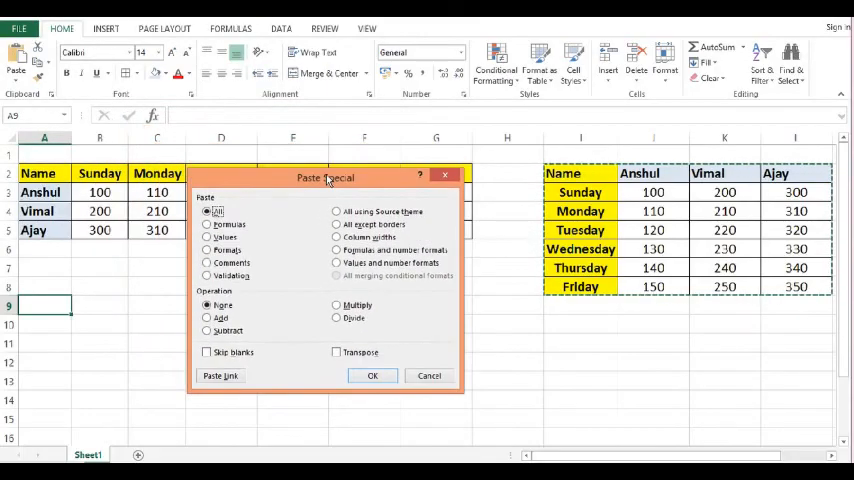
{"action": "mouse_move", "coordinate": [336, 388]}
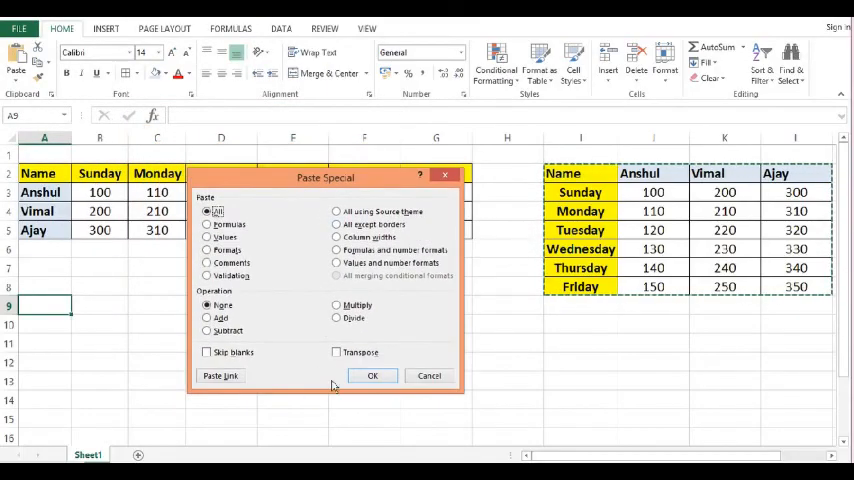
{"action": "left_click", "coordinate": [336, 352]}
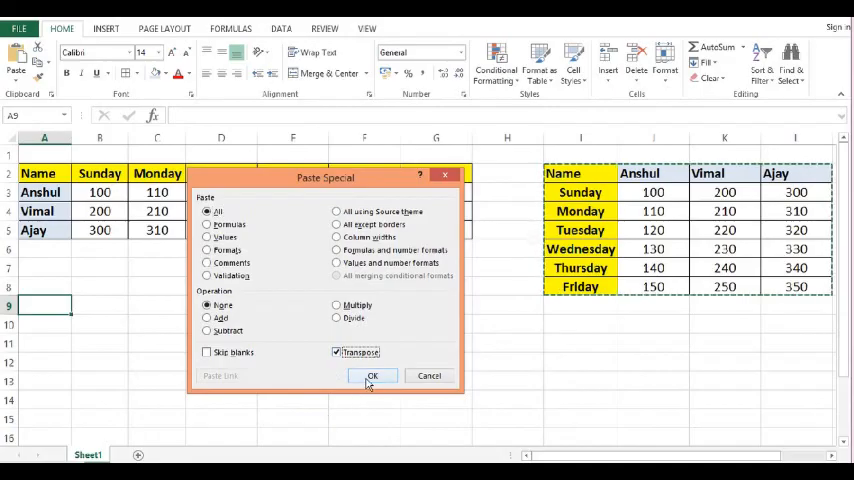
{"action": "left_click", "coordinate": [372, 376]}
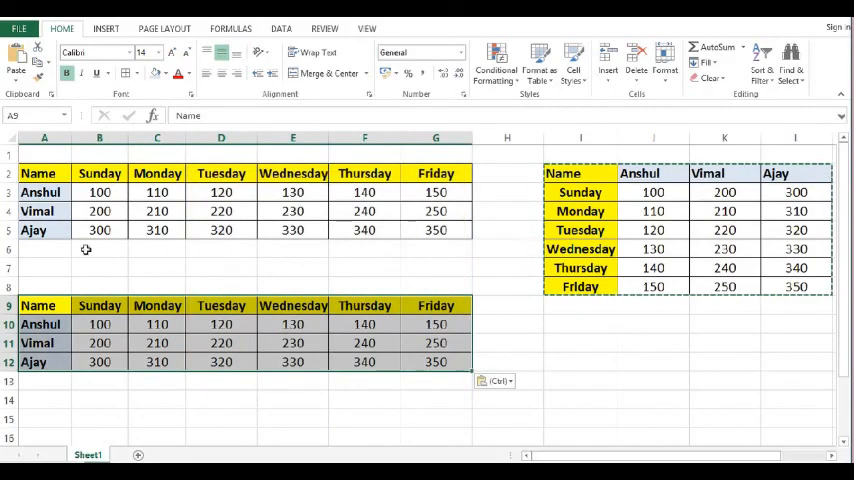
{"action": "left_click", "coordinate": [44, 172]}
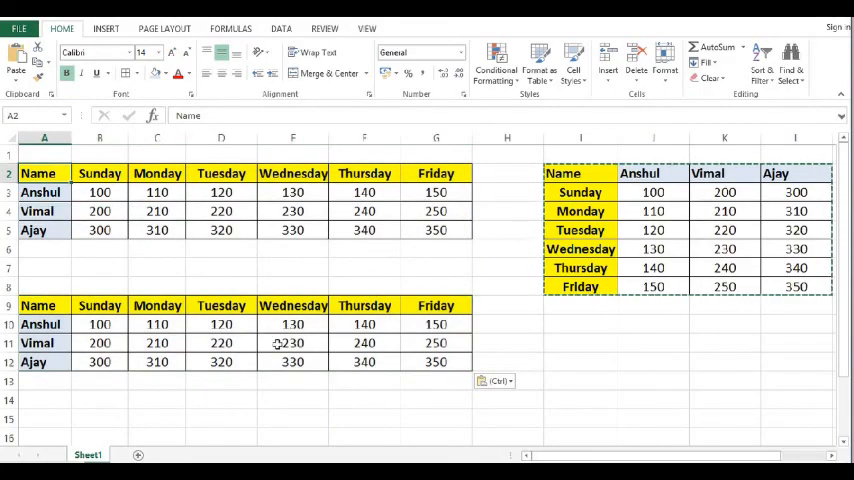